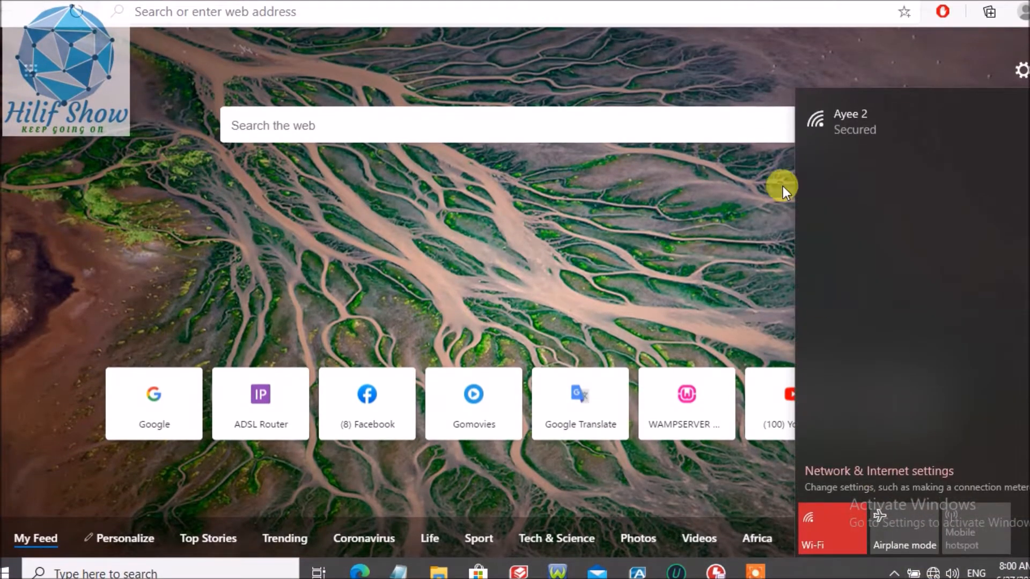
Step: Dismiss the Wi-Fi flyout and load the router admin page at 192.168.1.1 in Edge
click(850, 122)
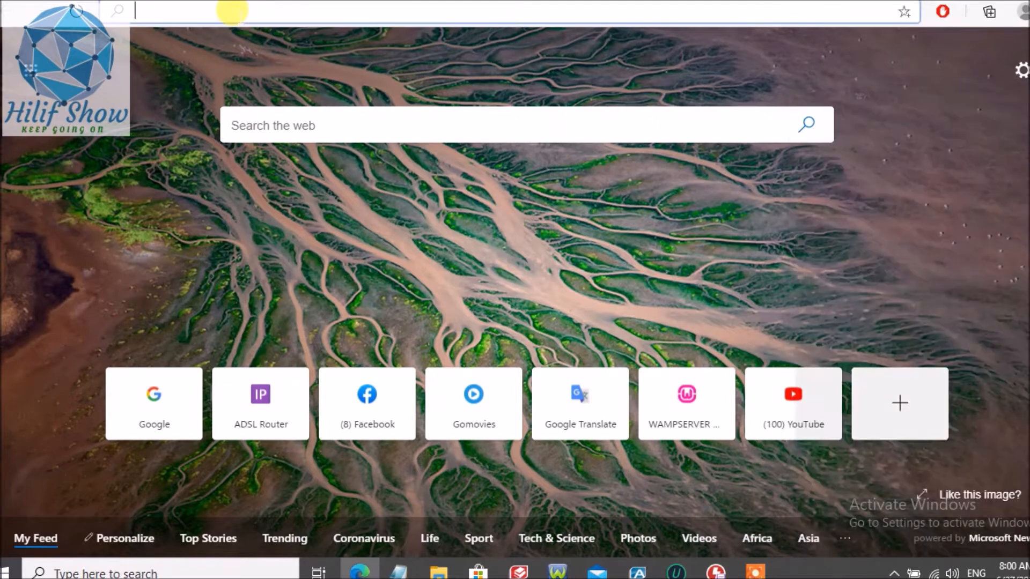
text(192.168.1.1)
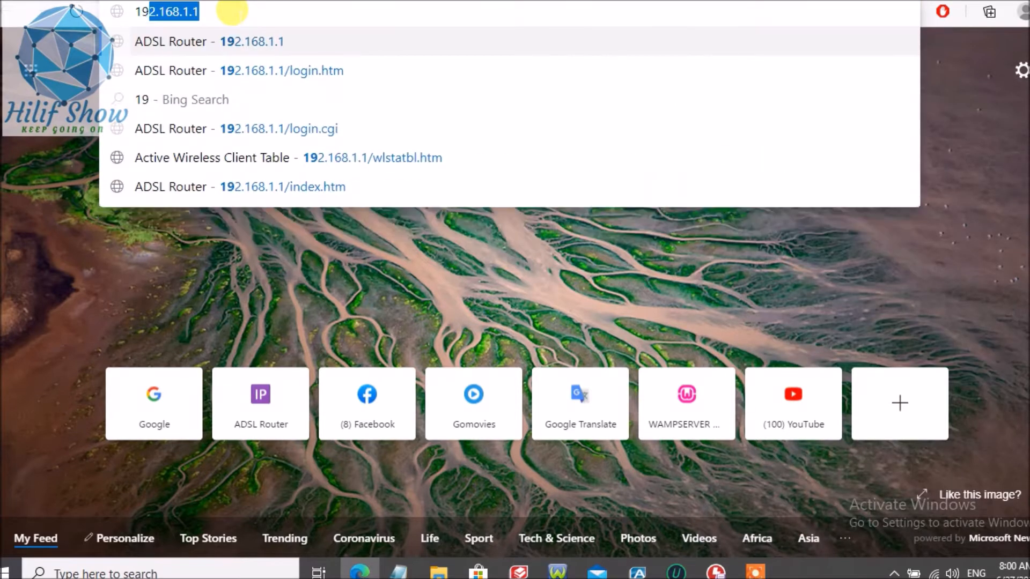
key(Enter)
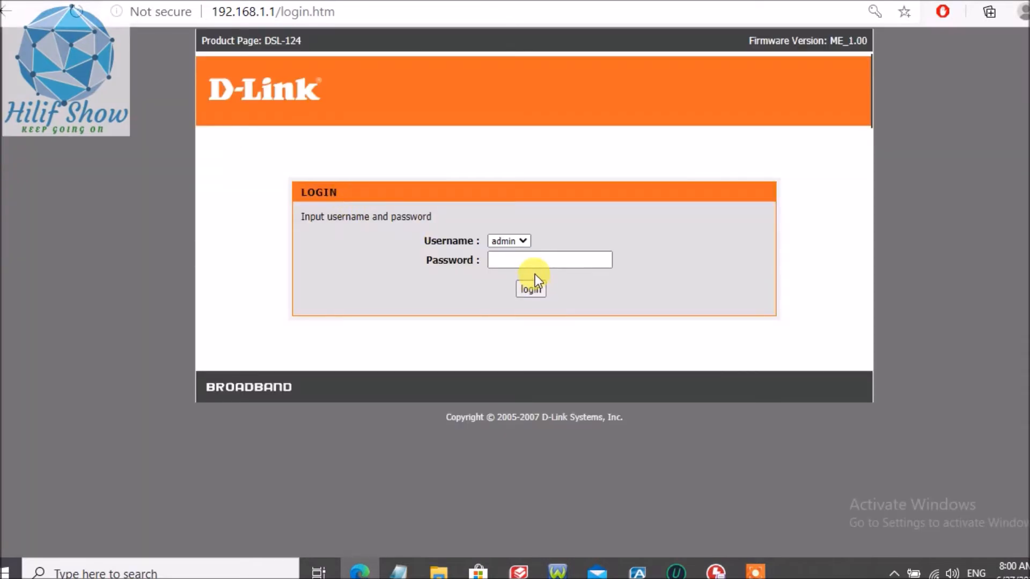
Step: Log in to the router as admin with the admin password
text(••)
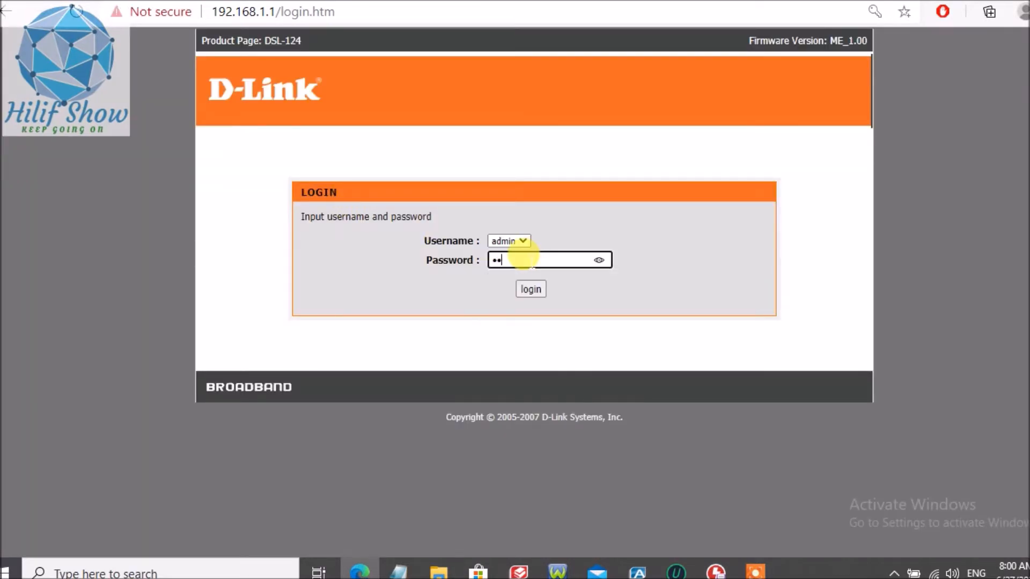
text(•••••)
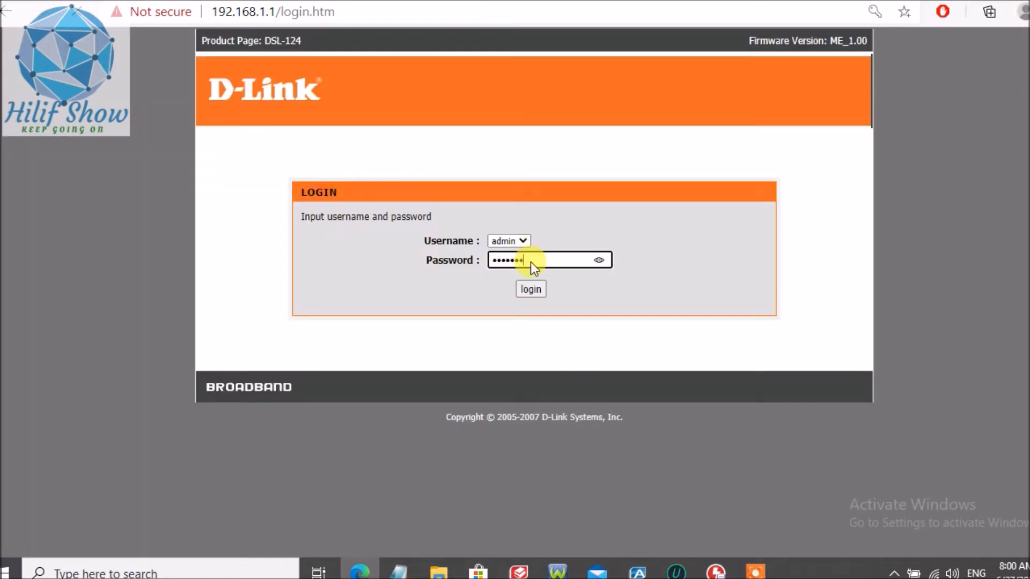
click(530, 289)
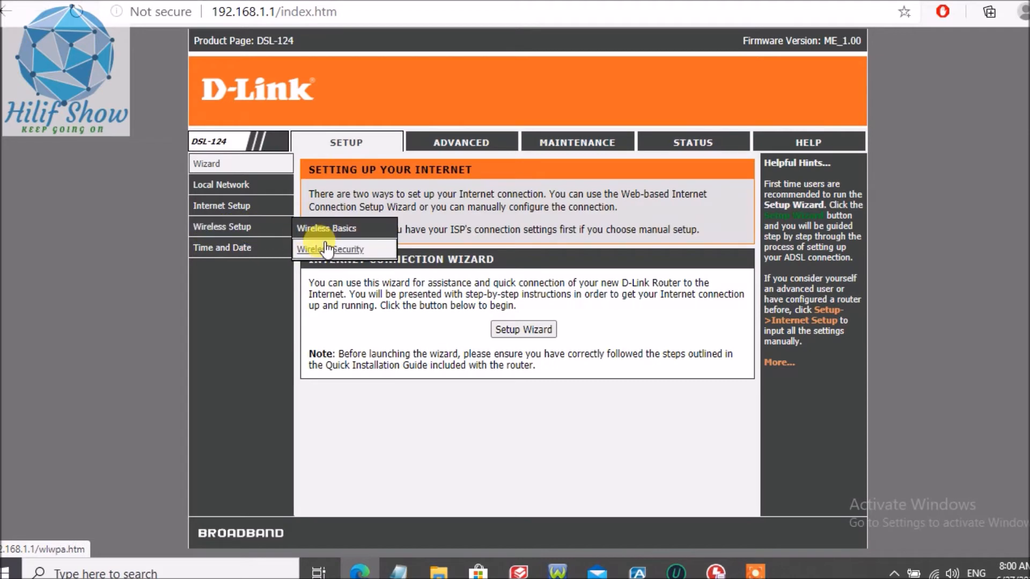
Step: Go to the Wireless Security Settings page showing the WPA2(AES) pre-shared key
click(331, 249)
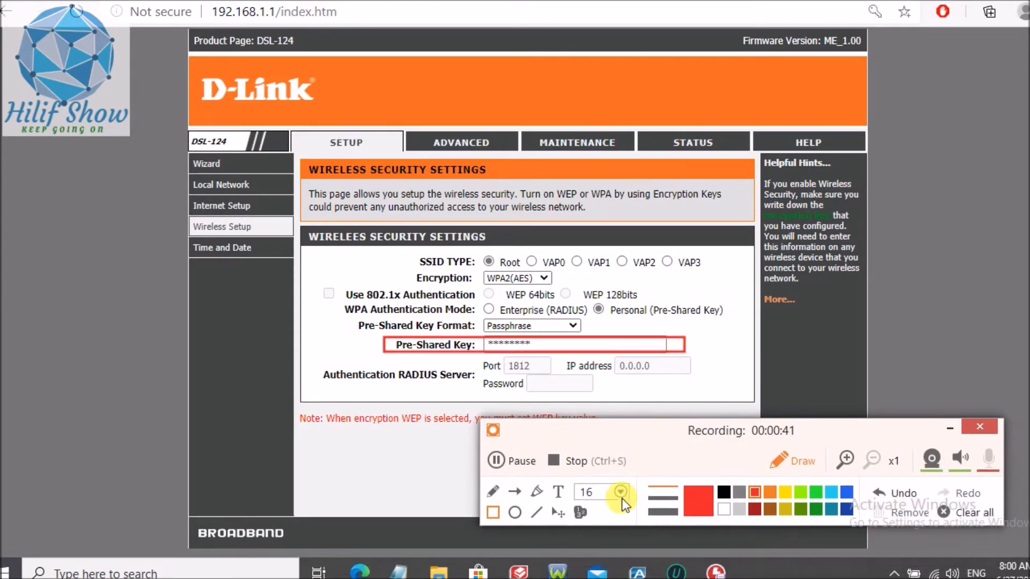
mouse_move(662, 390)
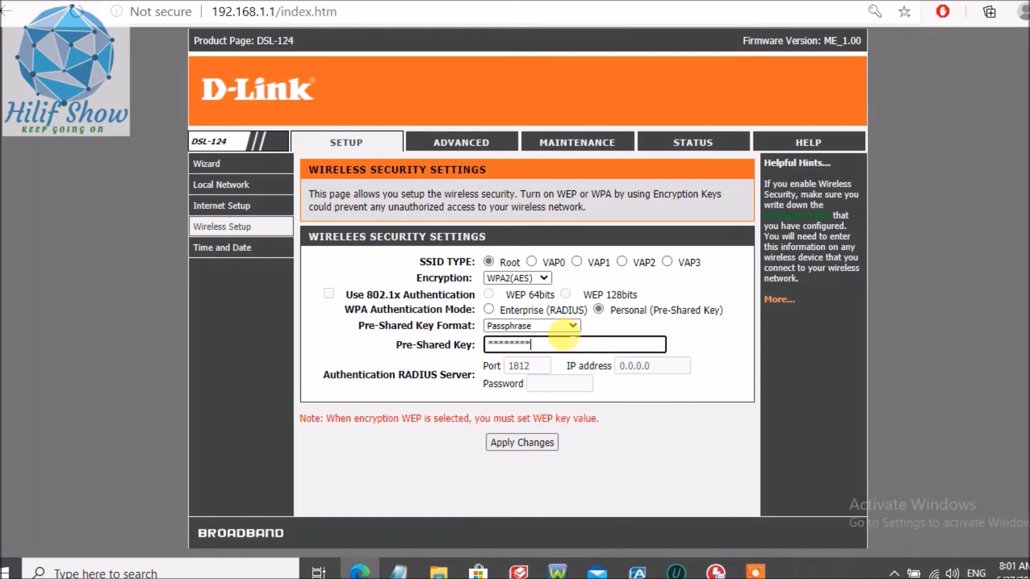
triple_click(573, 344)
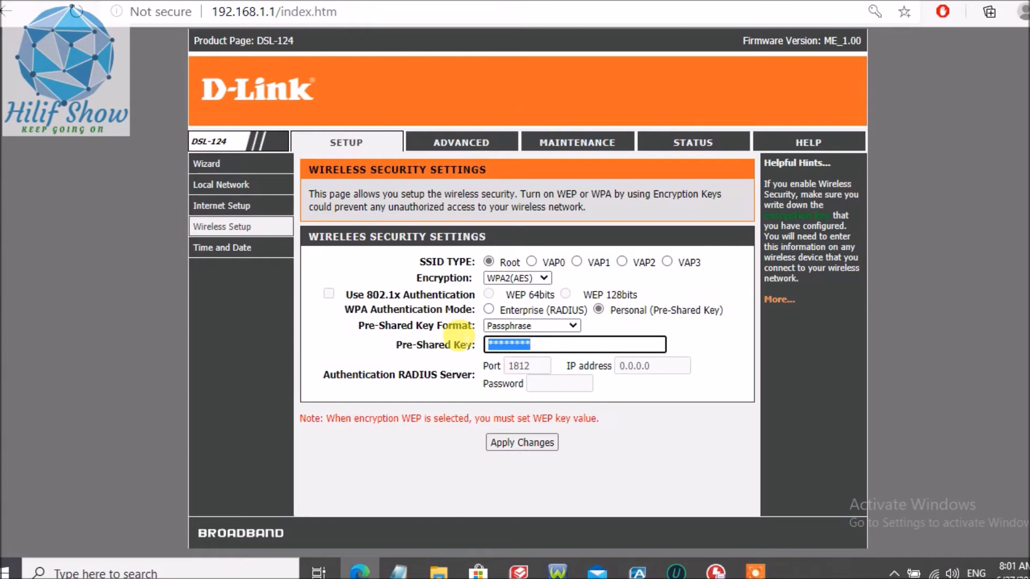
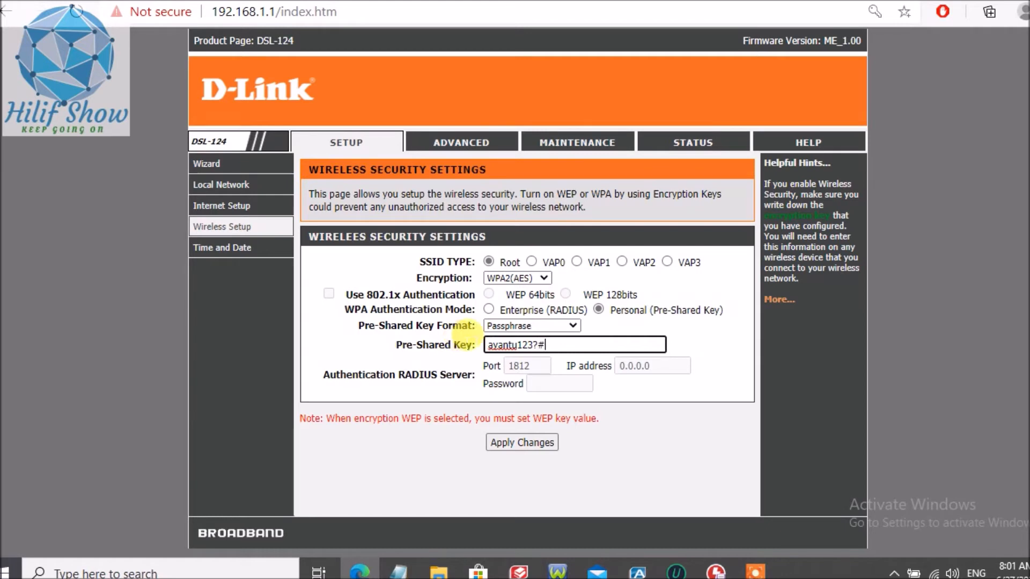
triple_click(573, 345)
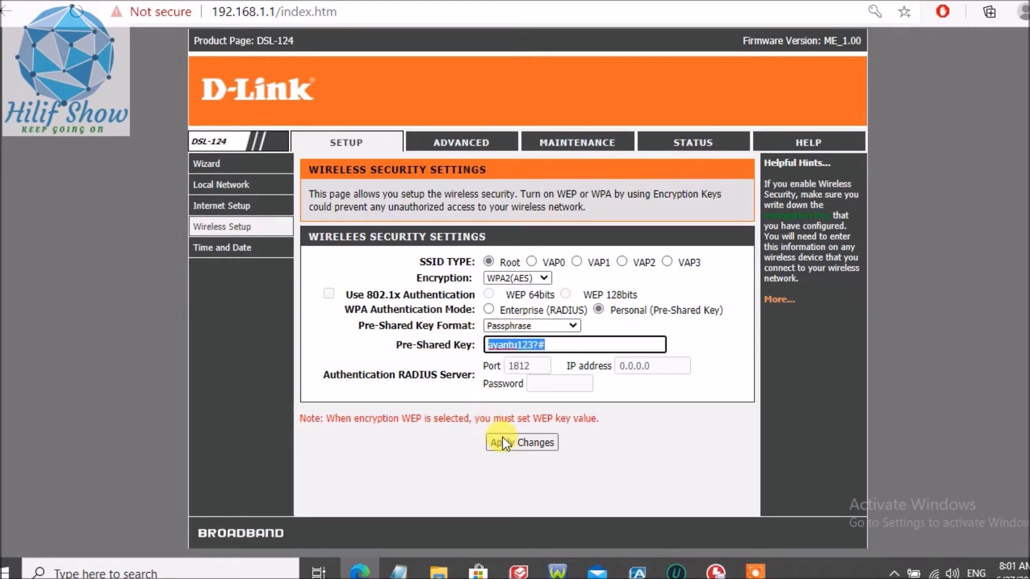
click(521, 442)
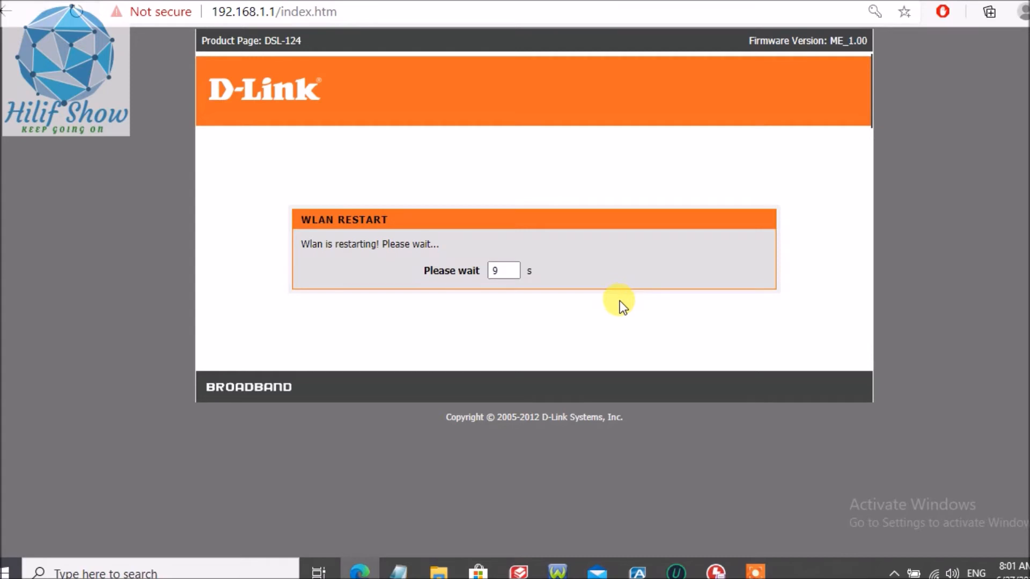
mouse_move(538, 299)
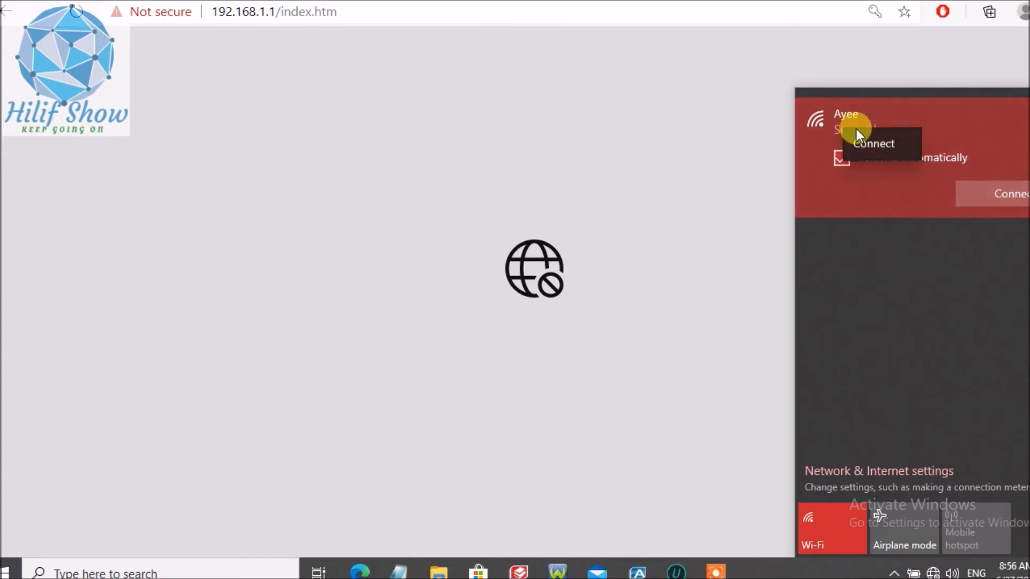
Step: Reconnect the laptop to the Ayee network, submitting the new security key
click(873, 143)
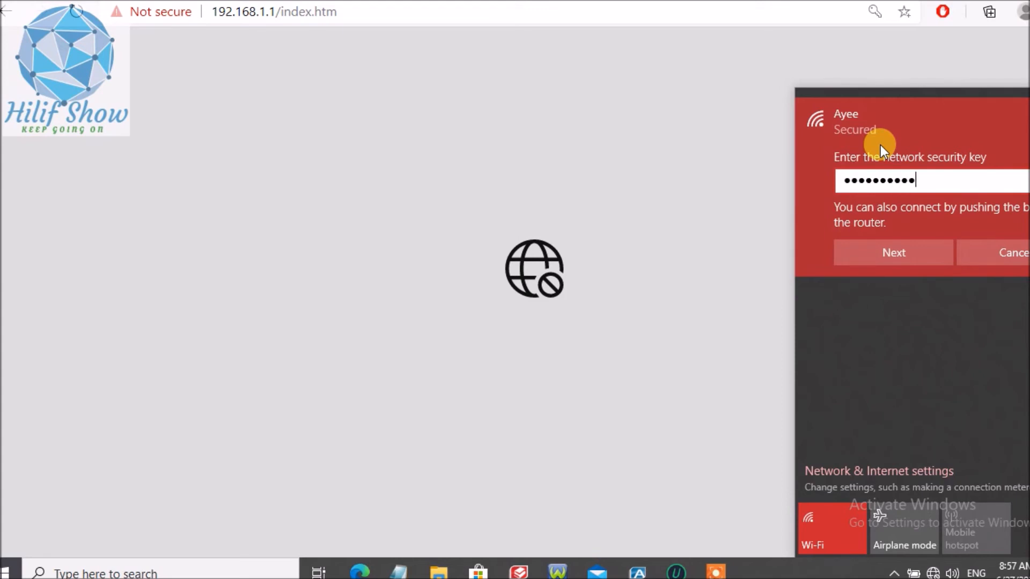
click(892, 252)
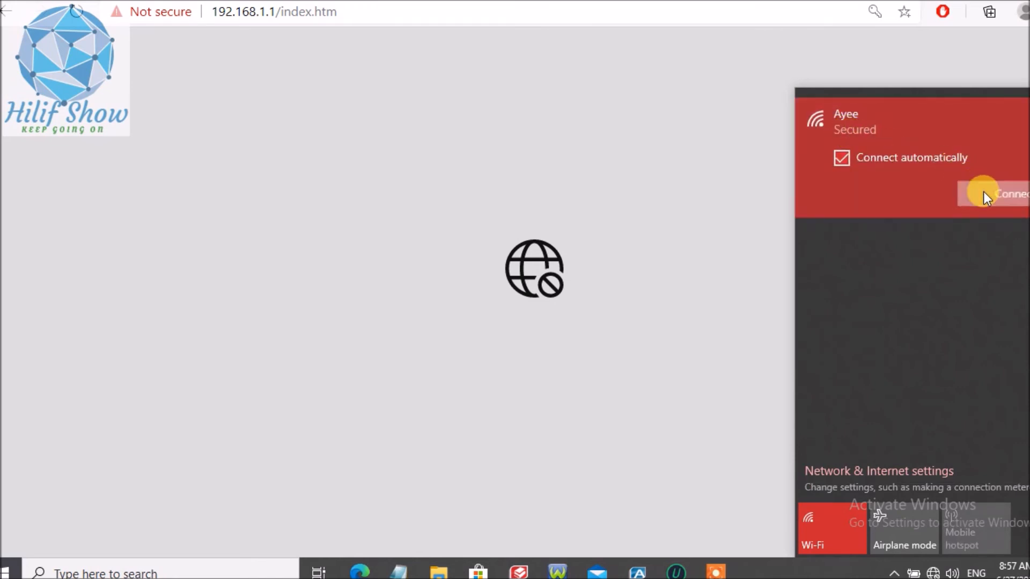
click(1012, 193)
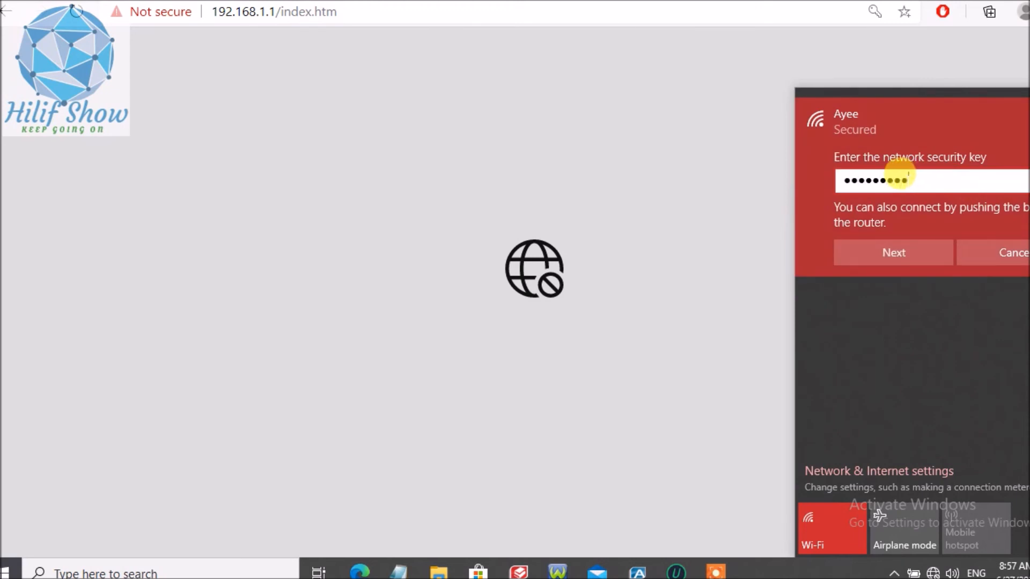
click(893, 252)
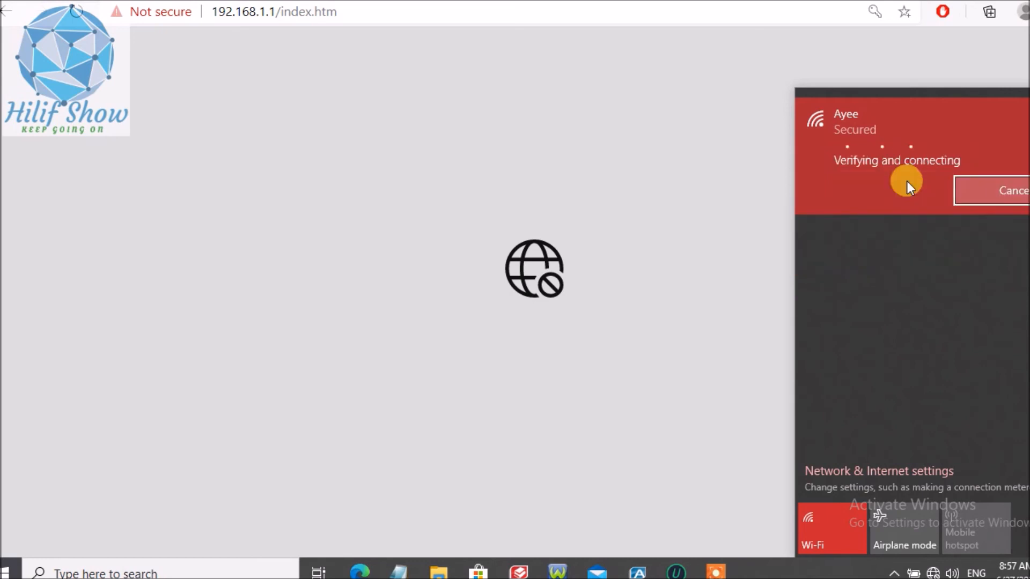